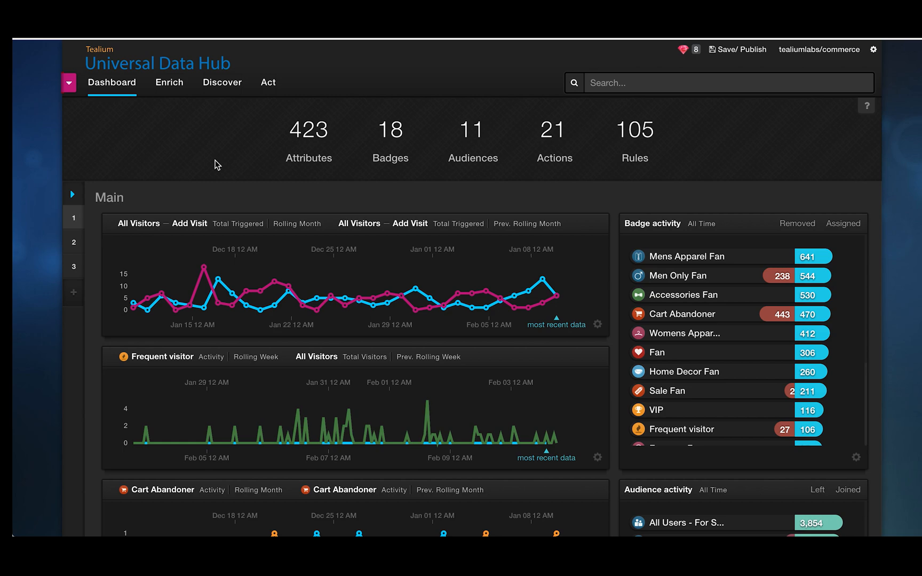
Expand the Enrich menu in the top navigation of the dashboard
click(169, 82)
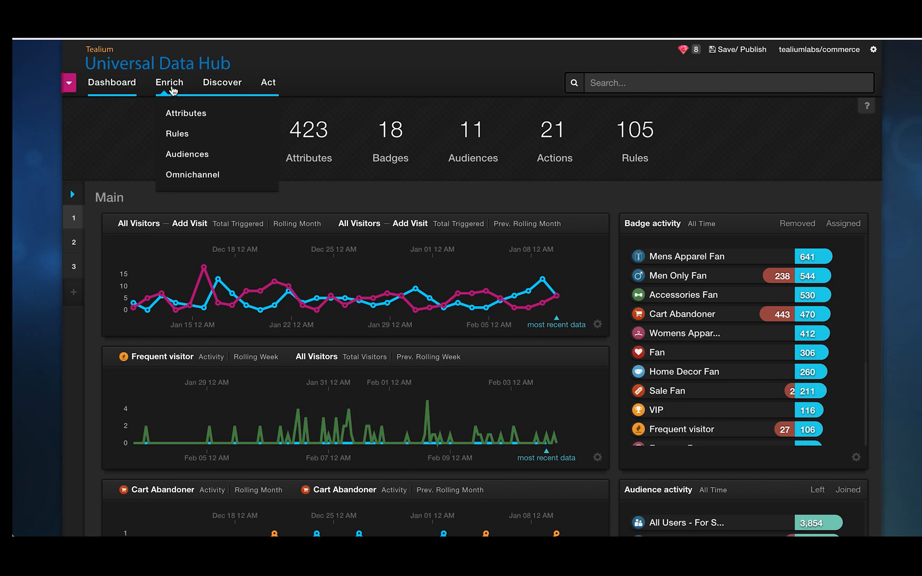
Show the Visitor Attributes list filtered to the Badge data type
click(186, 113)
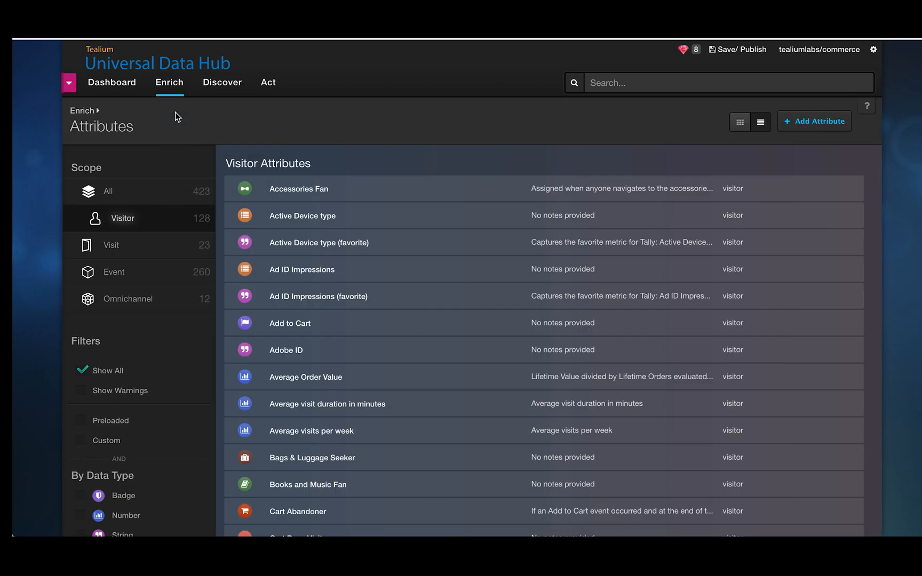
scroll(down, 3)
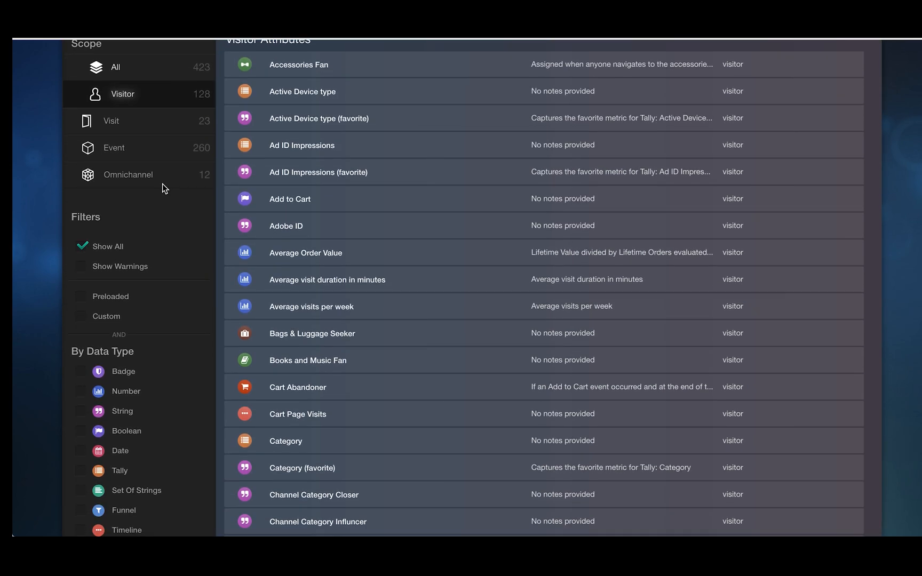
scroll(down, 3)
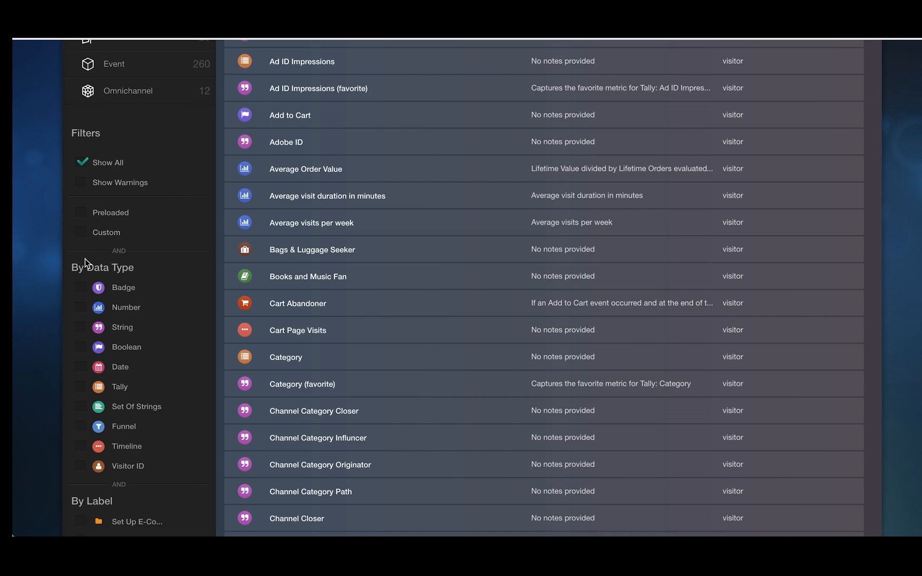
click(80, 287)
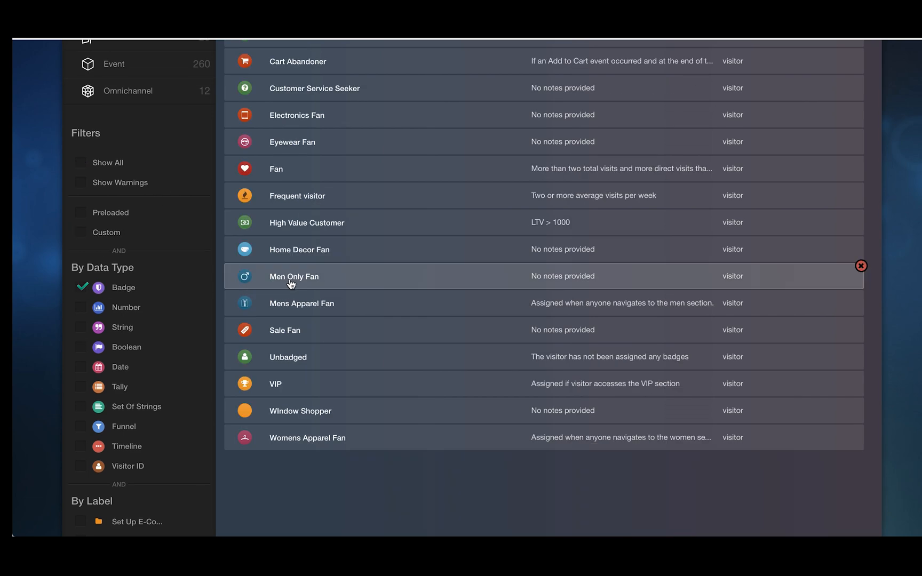
Expand the Men Only Fan badge and review its /women.html and /men.html rule conditions
click(293, 277)
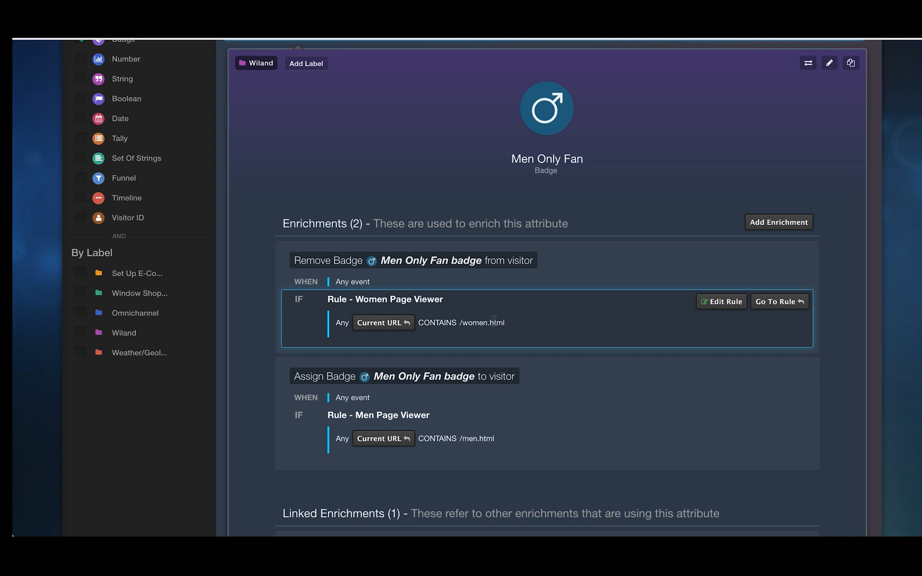
double_click(482, 322)
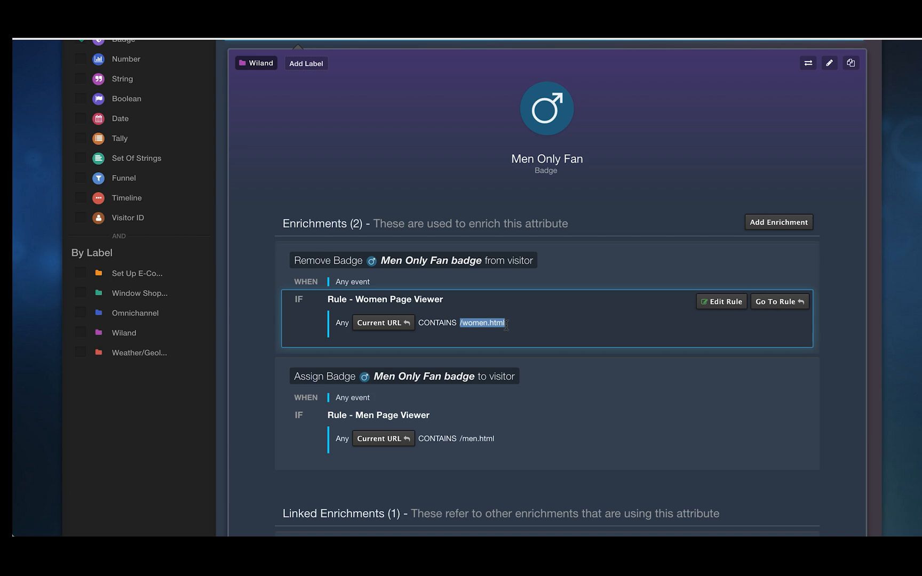
click(462, 439)
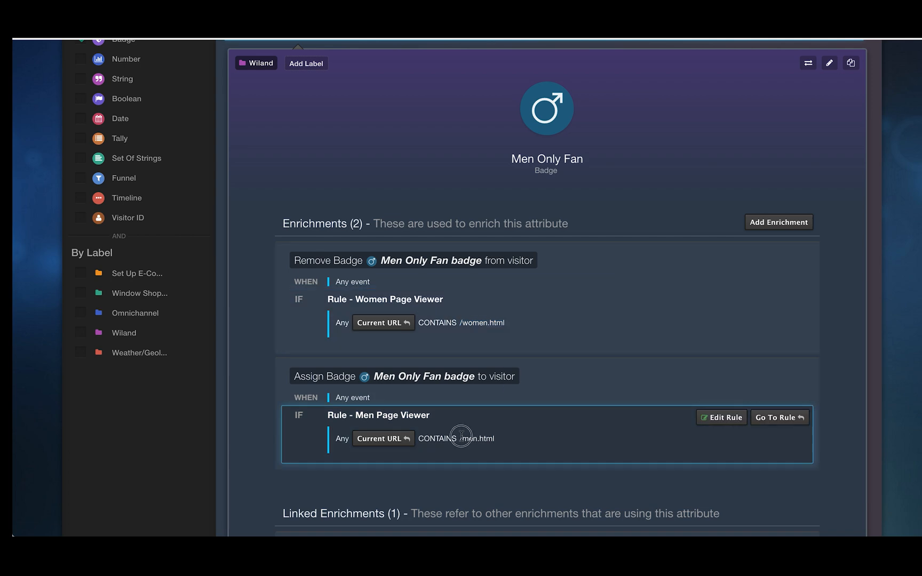
double_click(463, 439)
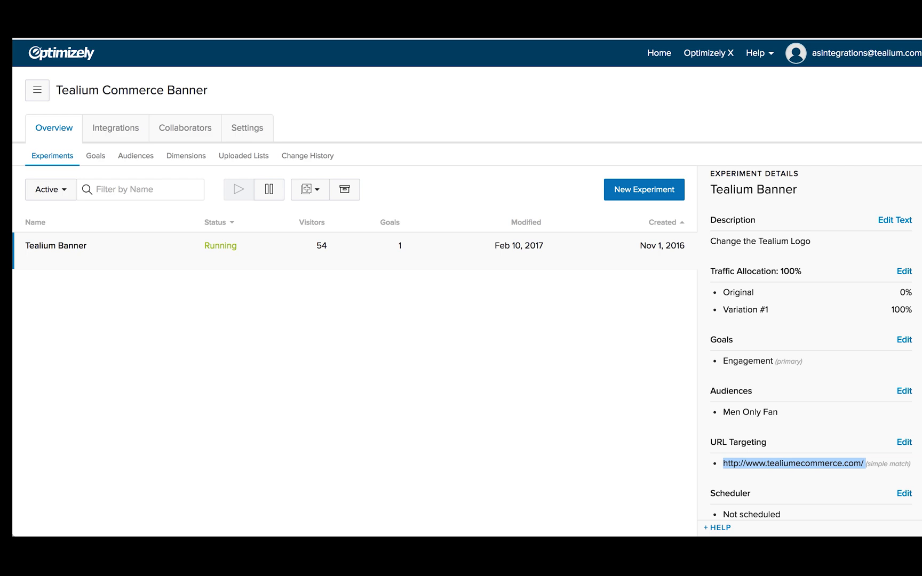
mouse_move(394, 77)
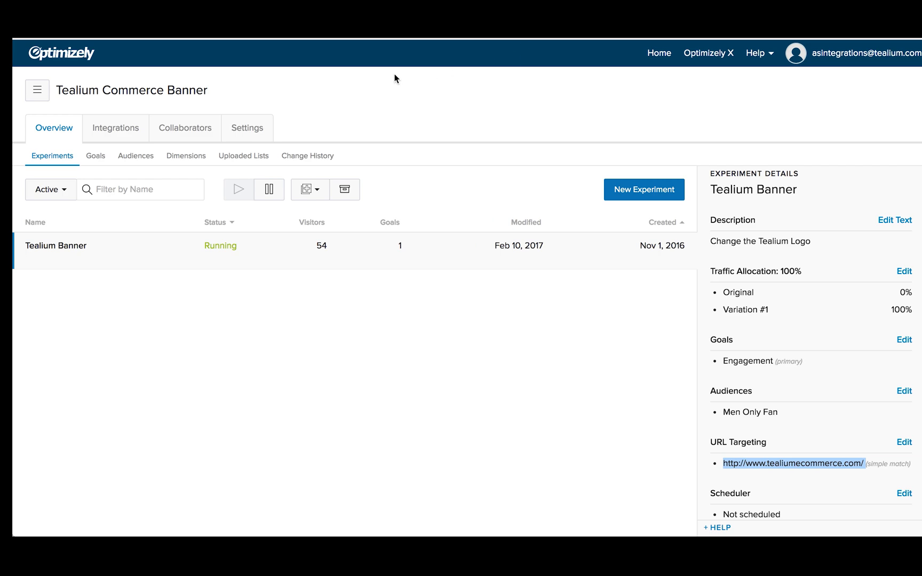
mouse_move(186, 155)
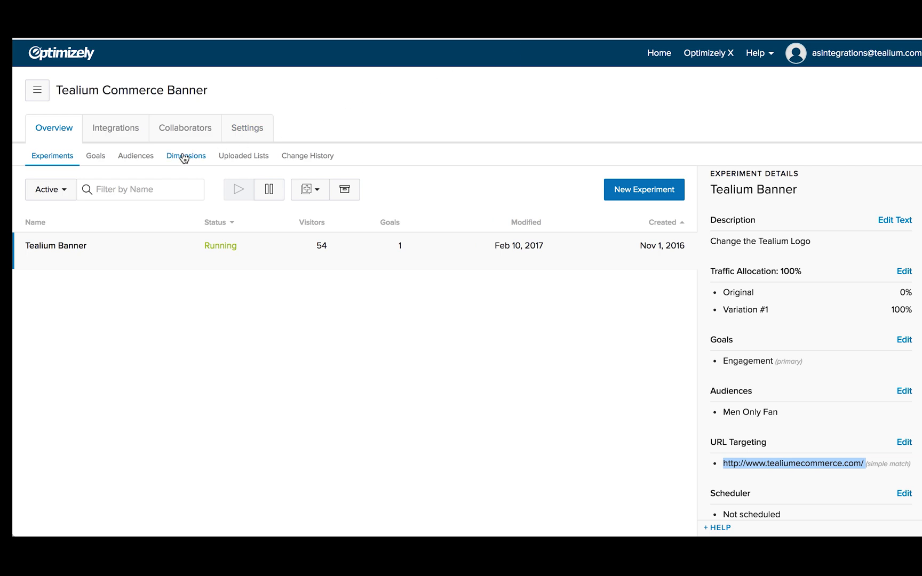
mouse_move(115, 128)
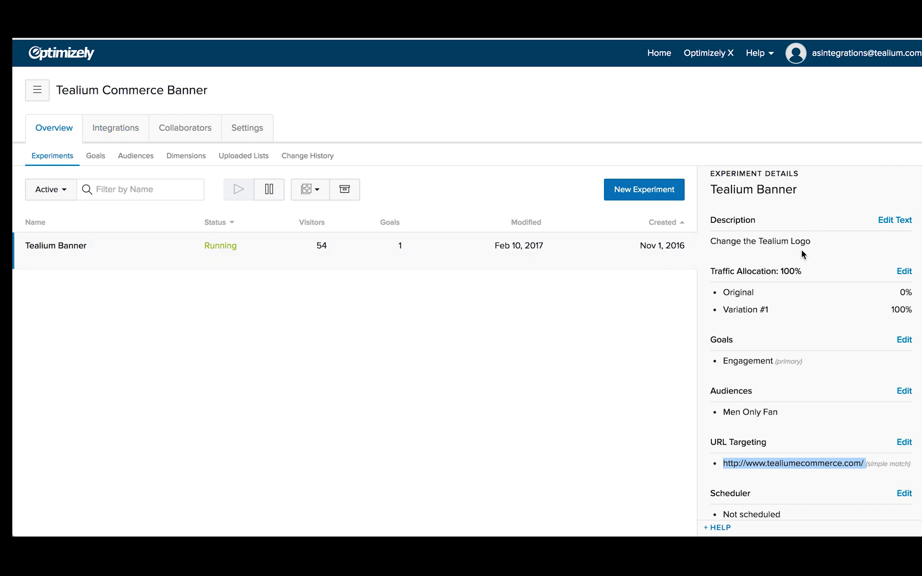
Scroll through the Tealium Banner experiment details panel
scroll(down, 3)
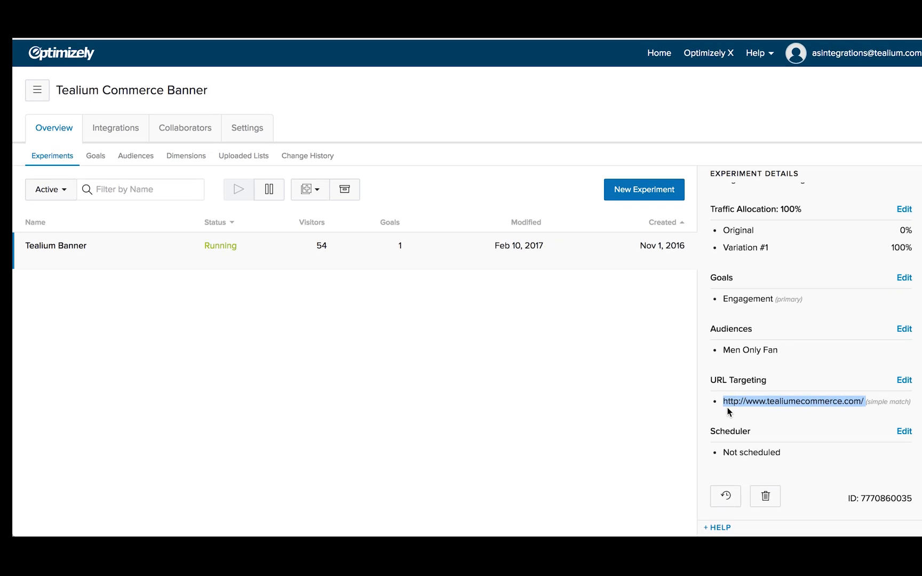
mouse_move(792, 404)
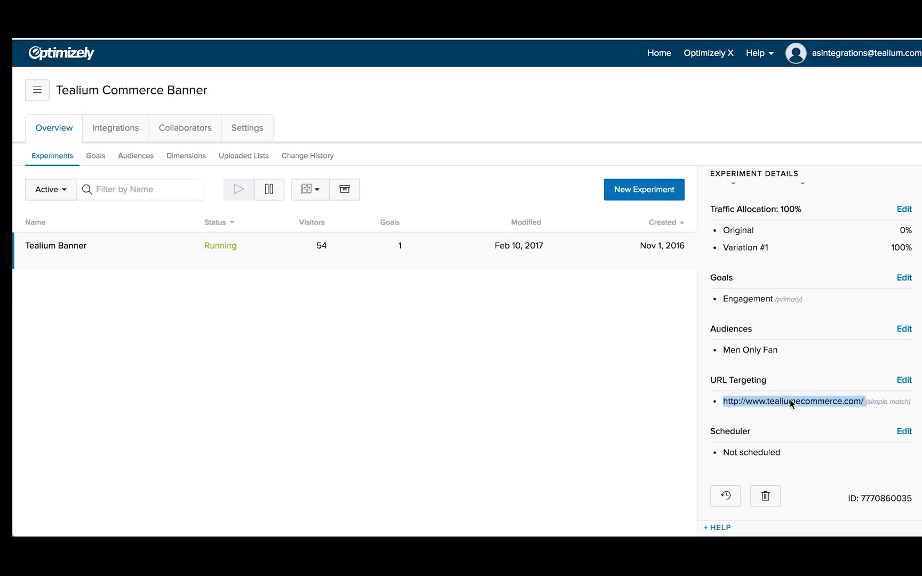
mouse_move(782, 384)
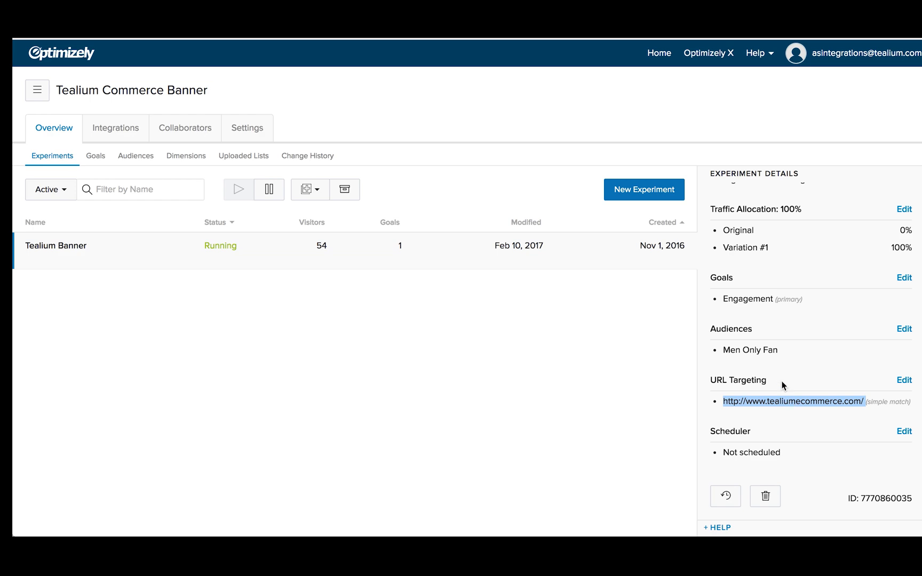
mouse_move(722, 350)
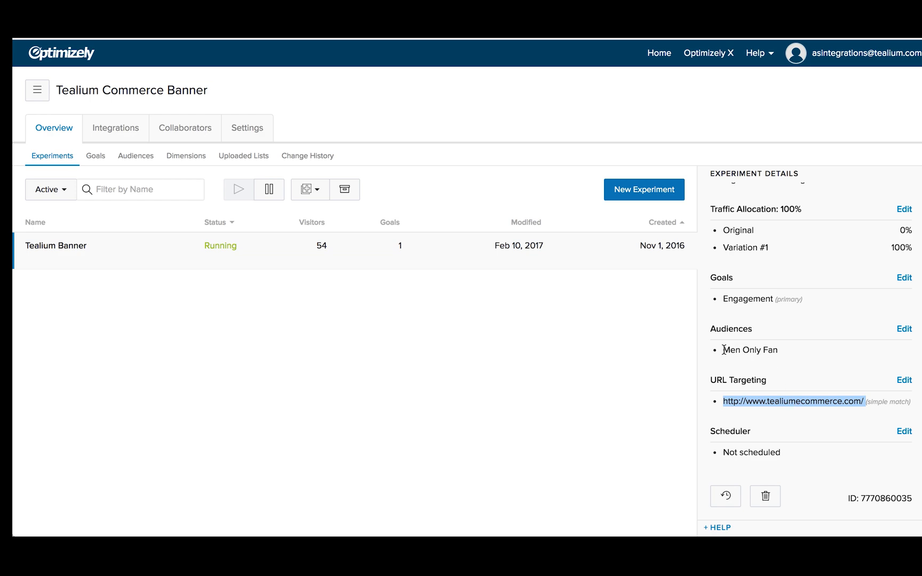
scroll(up, 3)
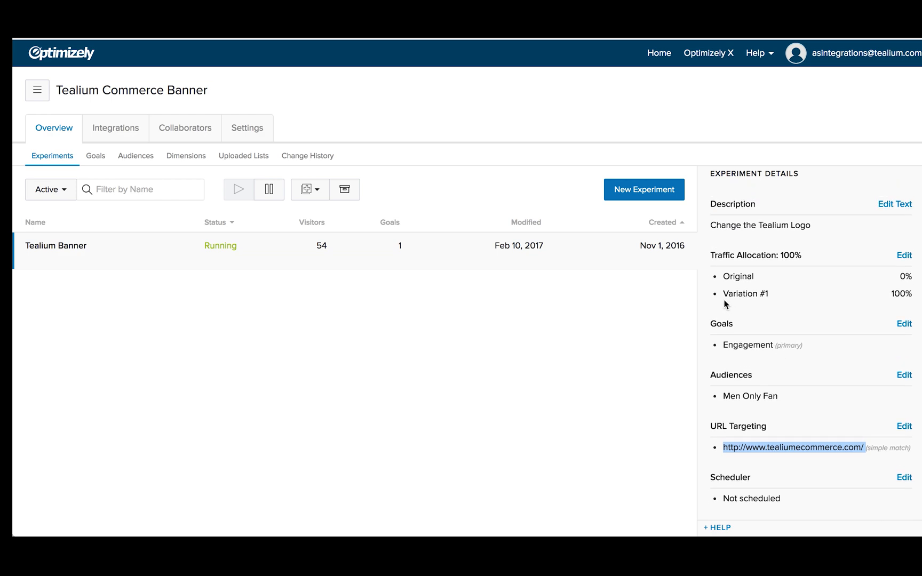
mouse_move(792, 296)
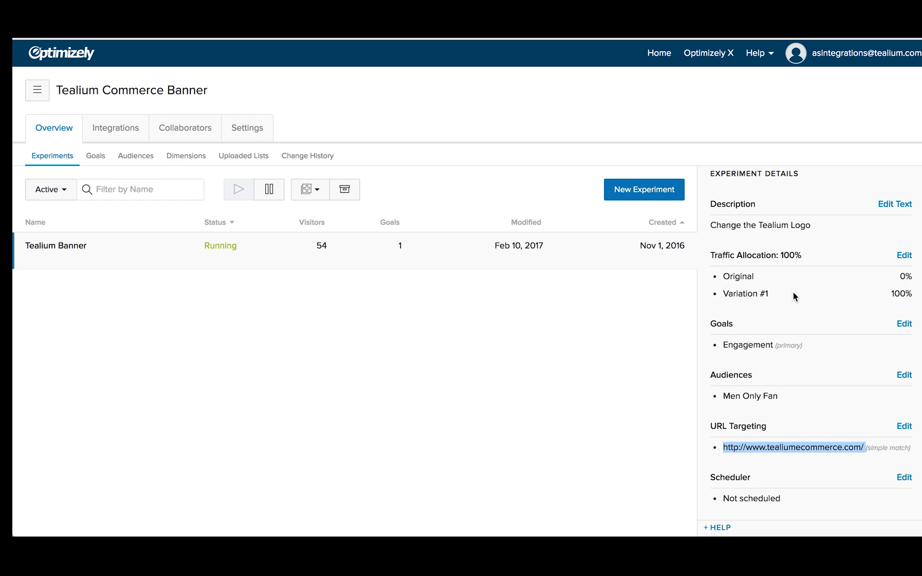
mouse_move(896, 289)
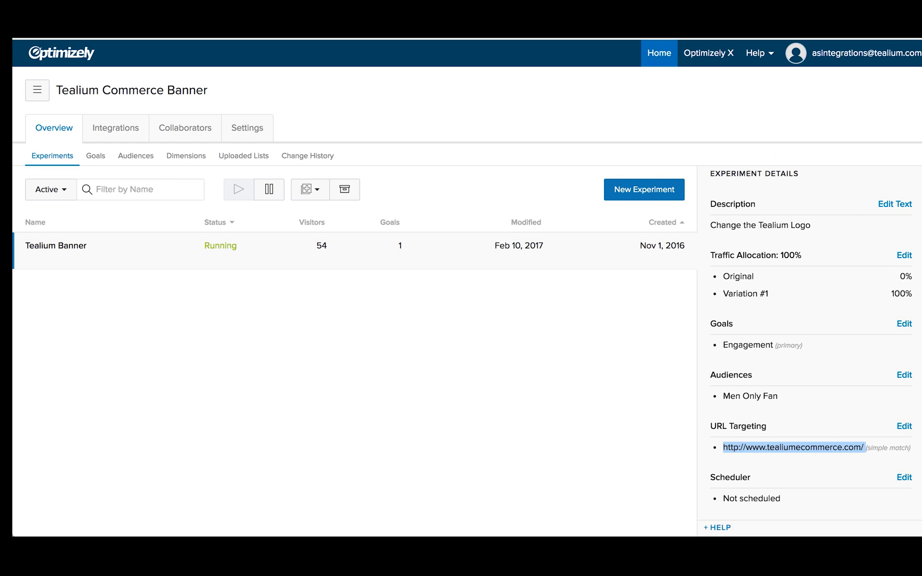
Browse the tealiumcommerce.com home page banners and products, then expand the MEN menu
click(793, 447)
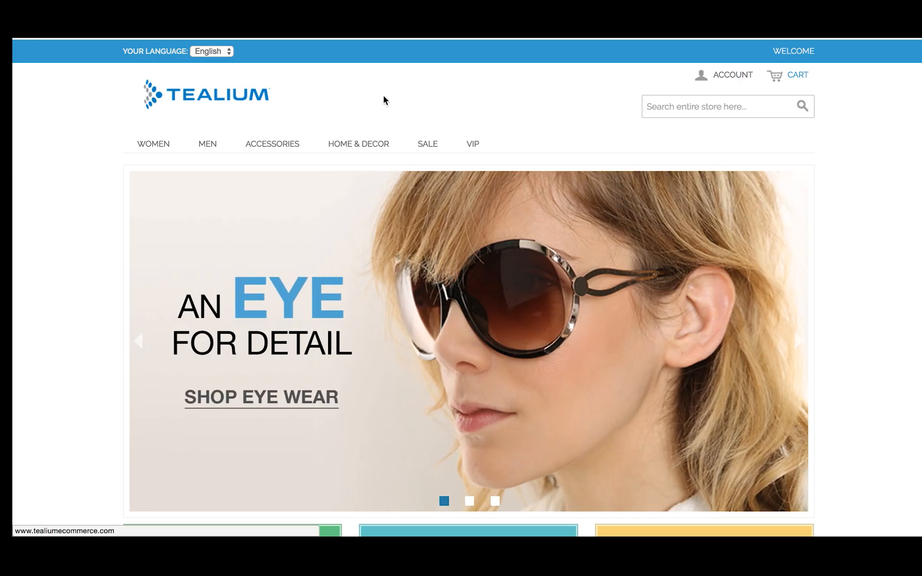
scroll(down, 3)
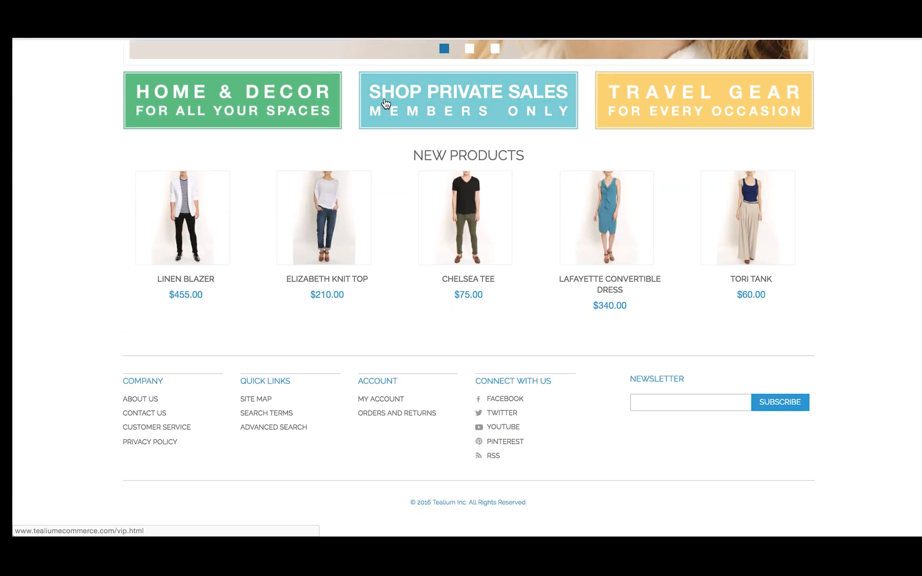
scroll(up, 3)
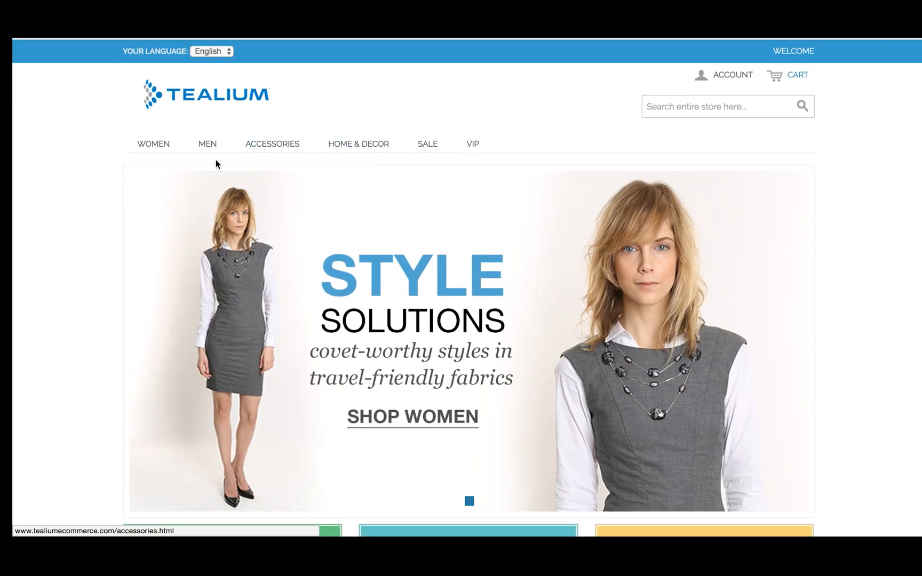
mouse_move(213, 102)
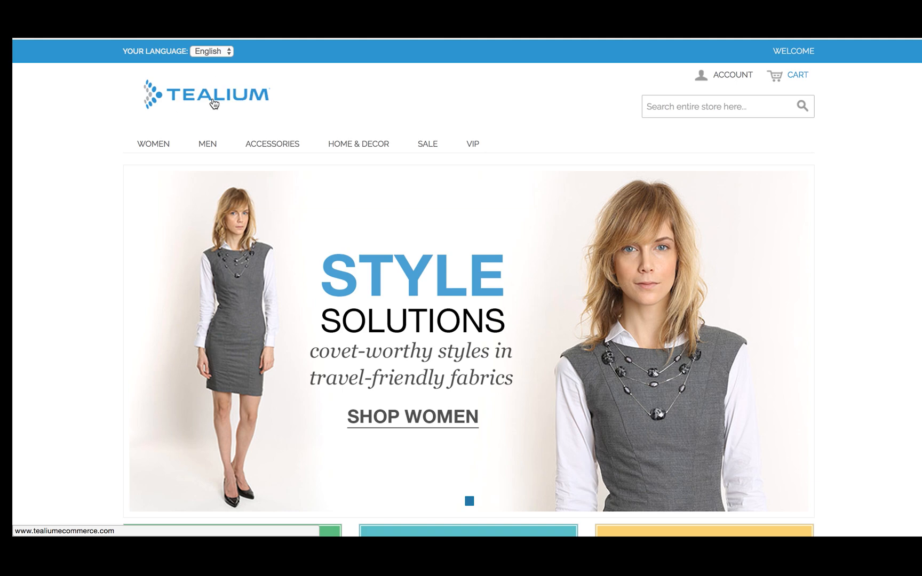
scroll(down, 3)
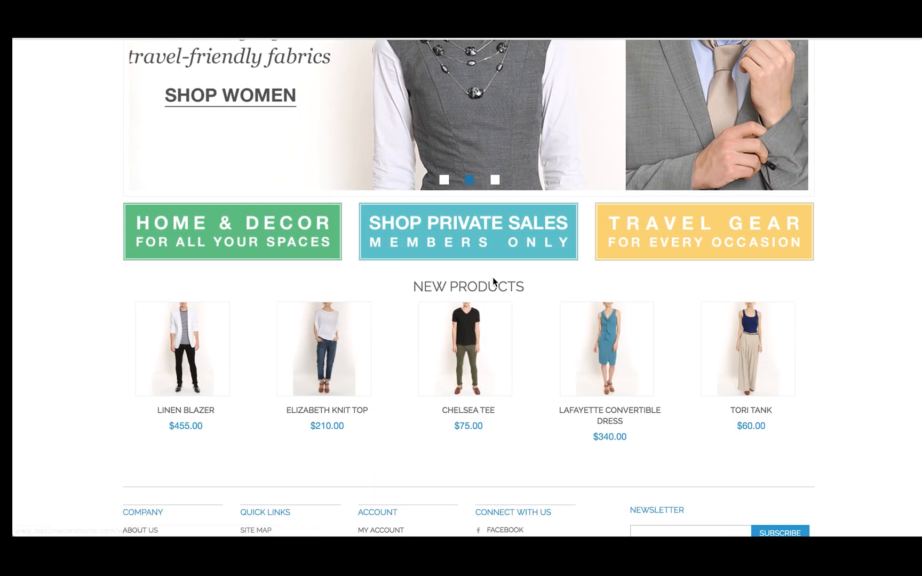
scroll(up, 3)
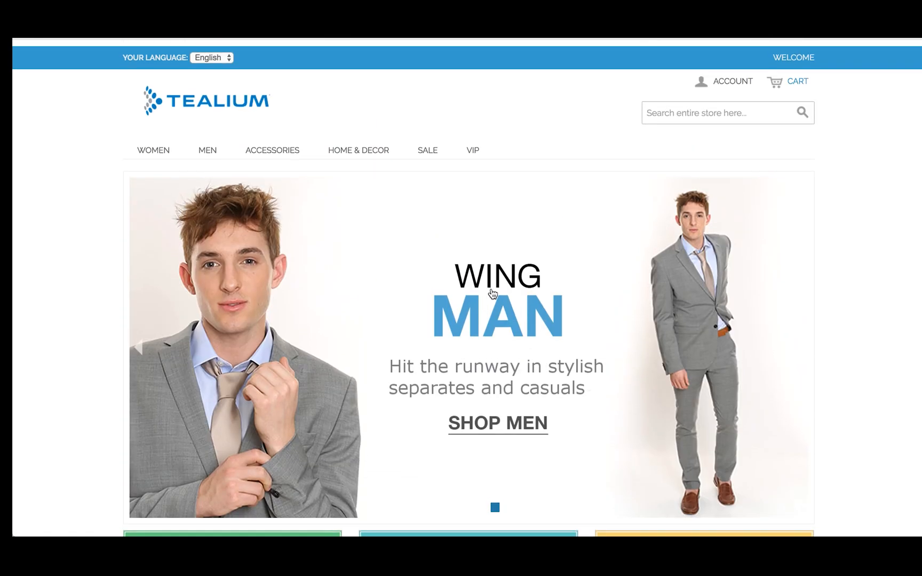
click(207, 150)
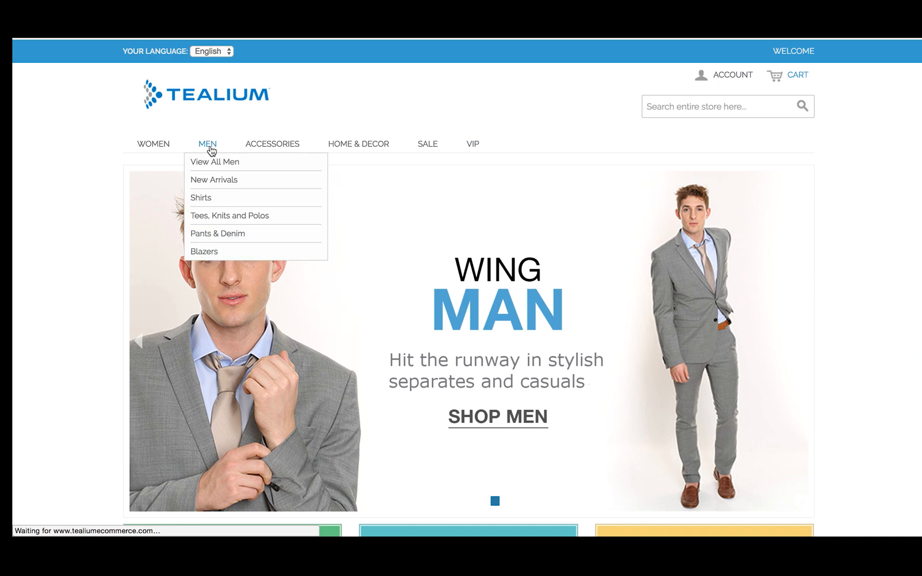
Visit the Men category listing and return to the store home page
click(215, 162)
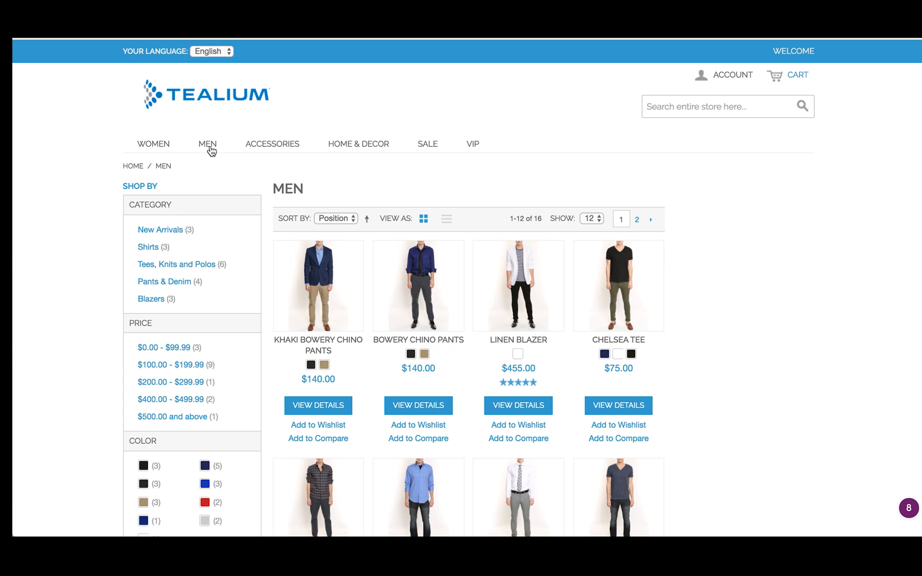
click(207, 143)
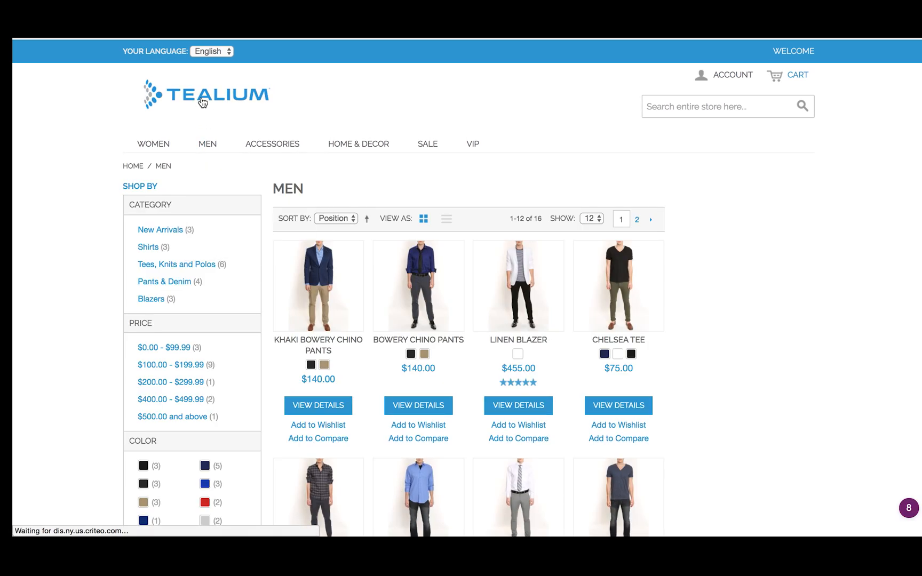
click(206, 95)
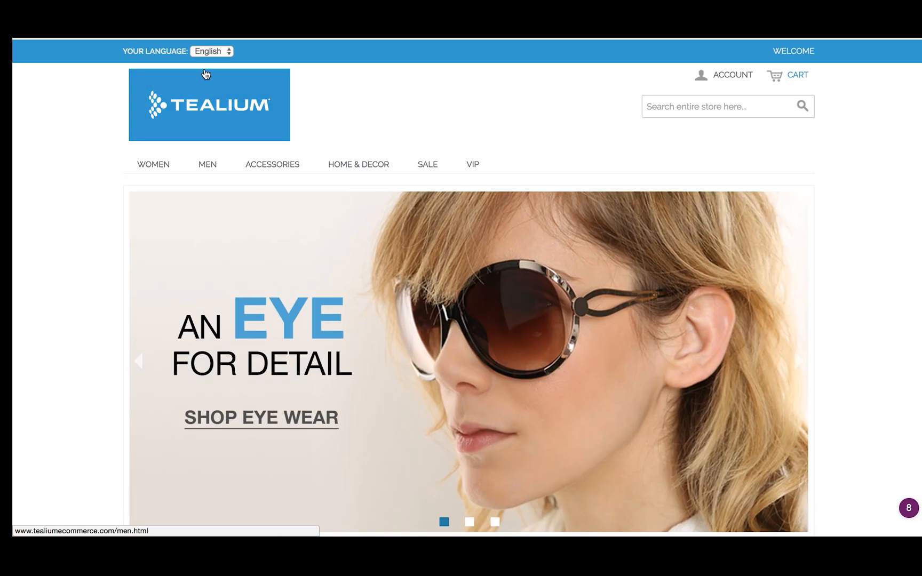
Reach the Men category listing via the MEN'S CLOTHING heading on the personalized home page
scroll(down, 3)
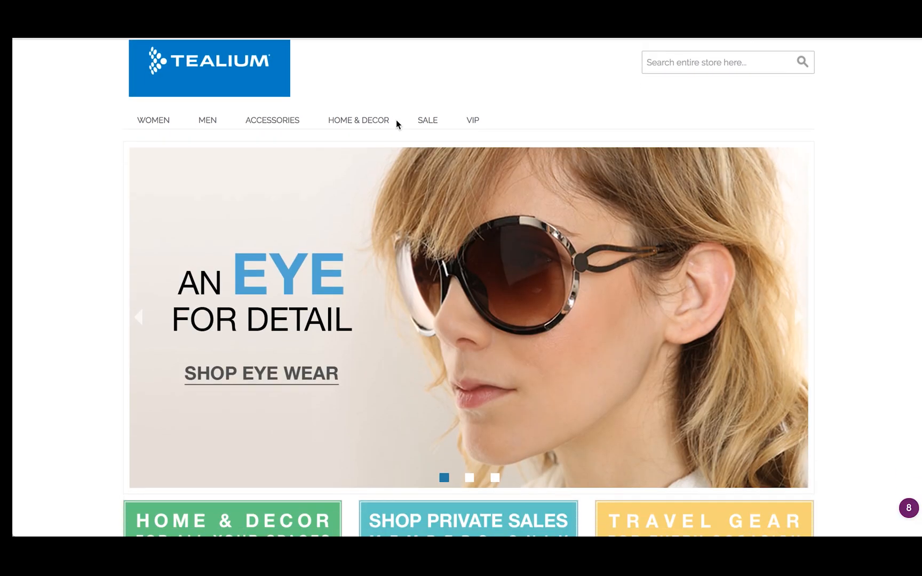
scroll(down, 3)
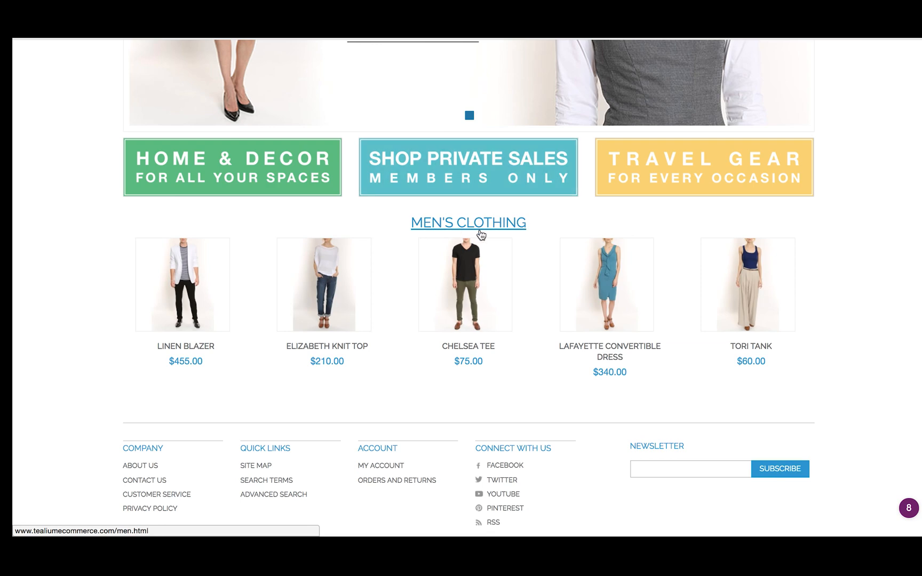
click(468, 222)
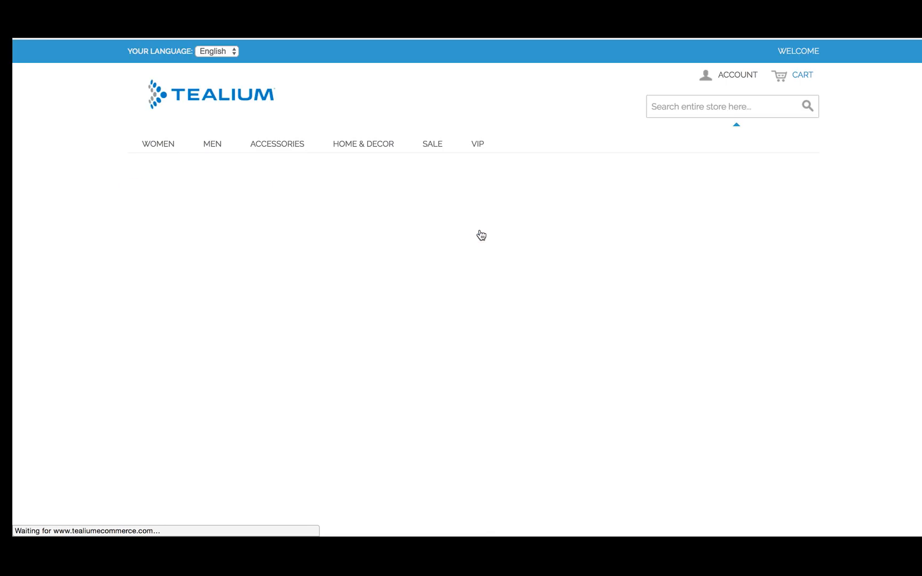
click(211, 143)
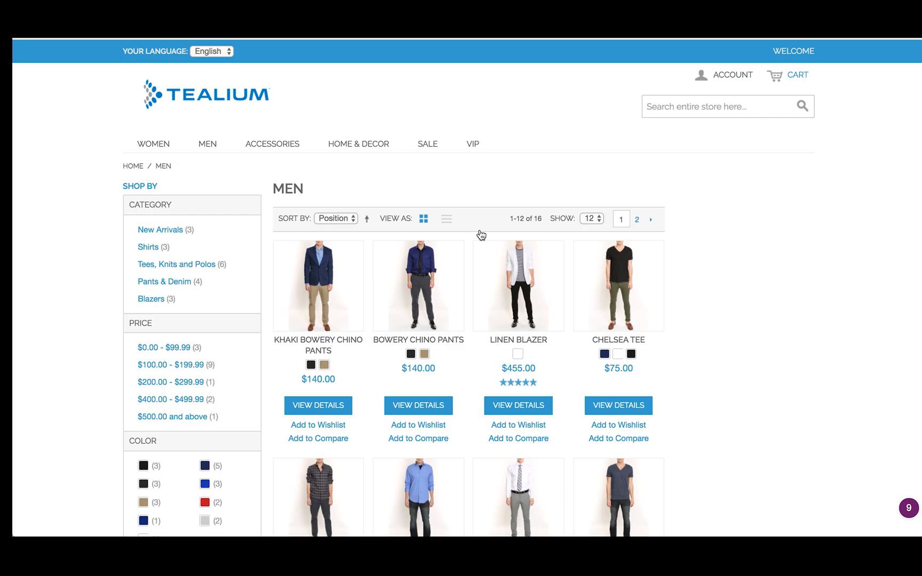